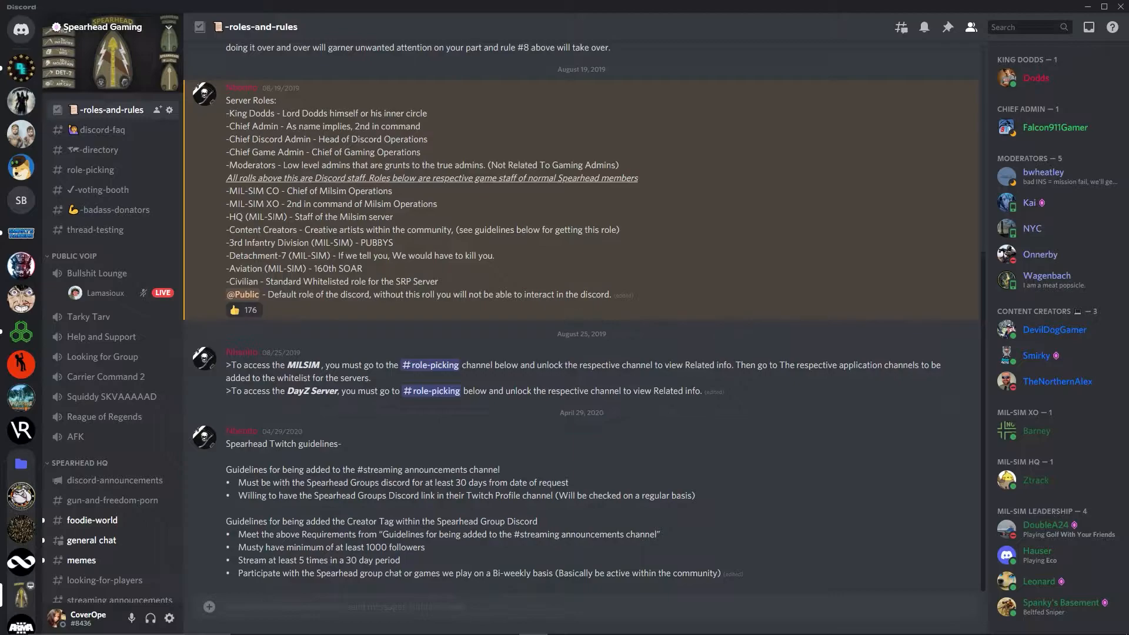
mouse_move(473, 344)
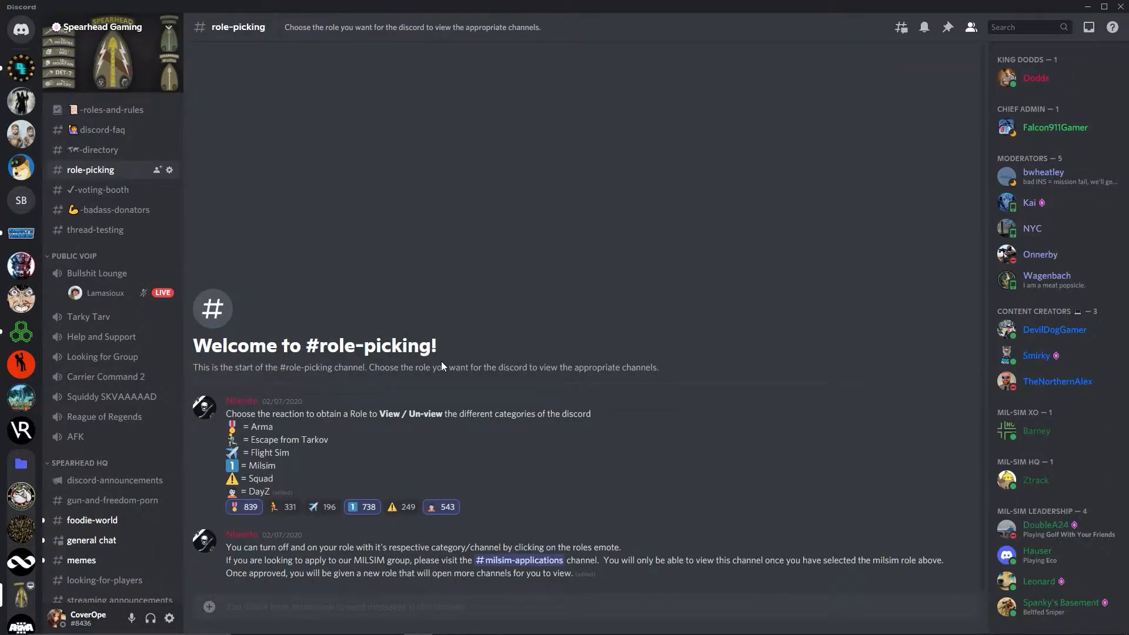
mouse_move(495, 502)
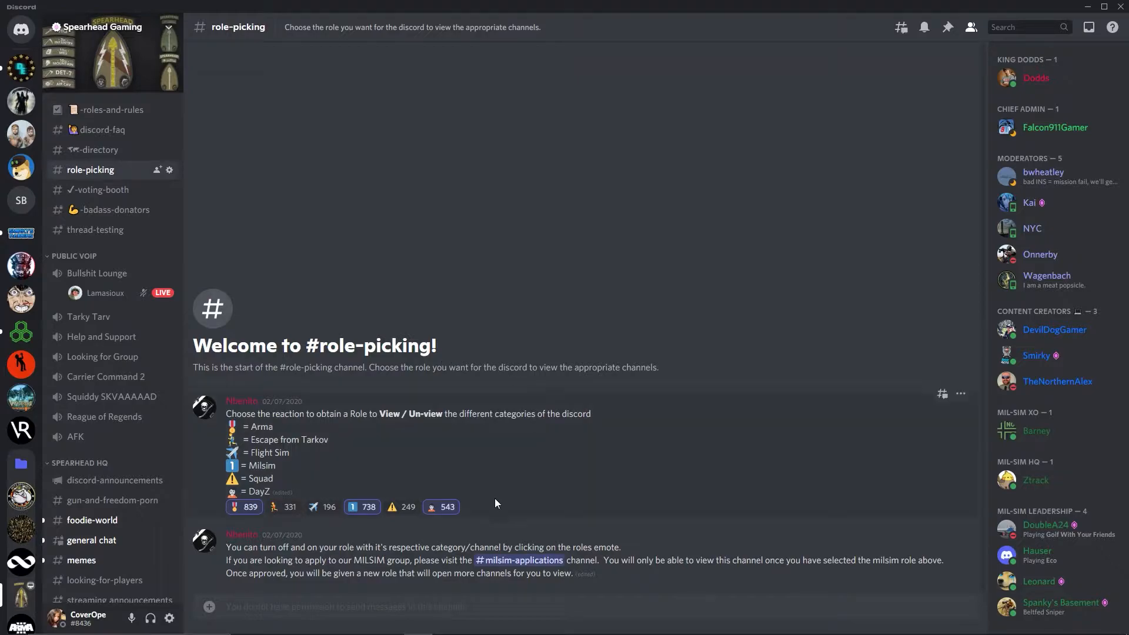
mouse_move(363, 507)
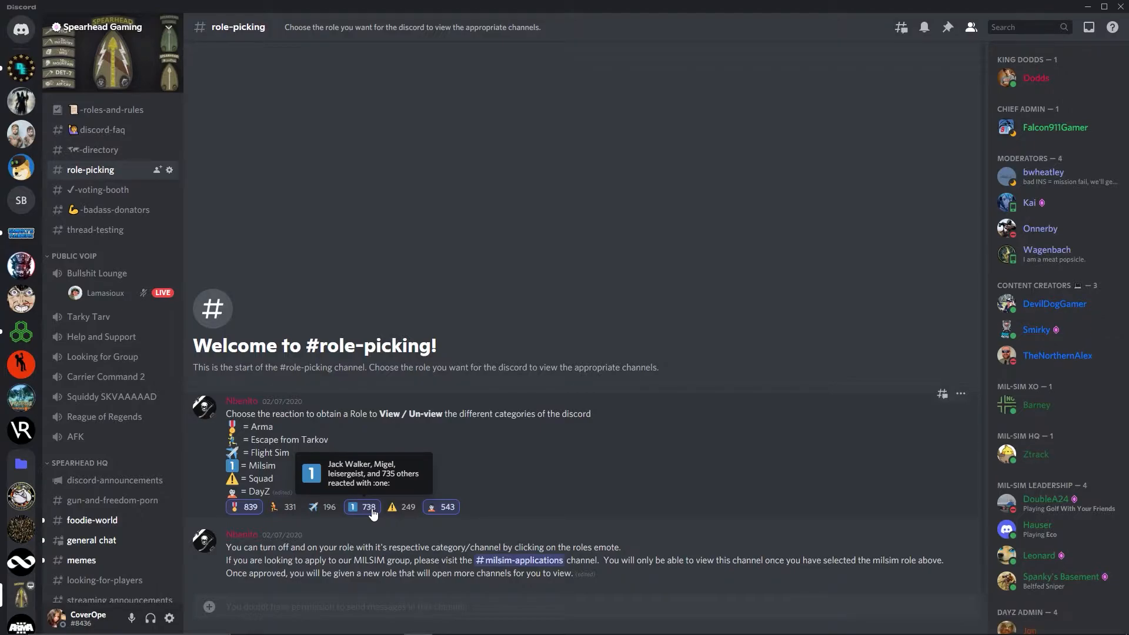
Step: Navigate from the role-picking posts to the #milsim-applications channel
left_click(518, 560)
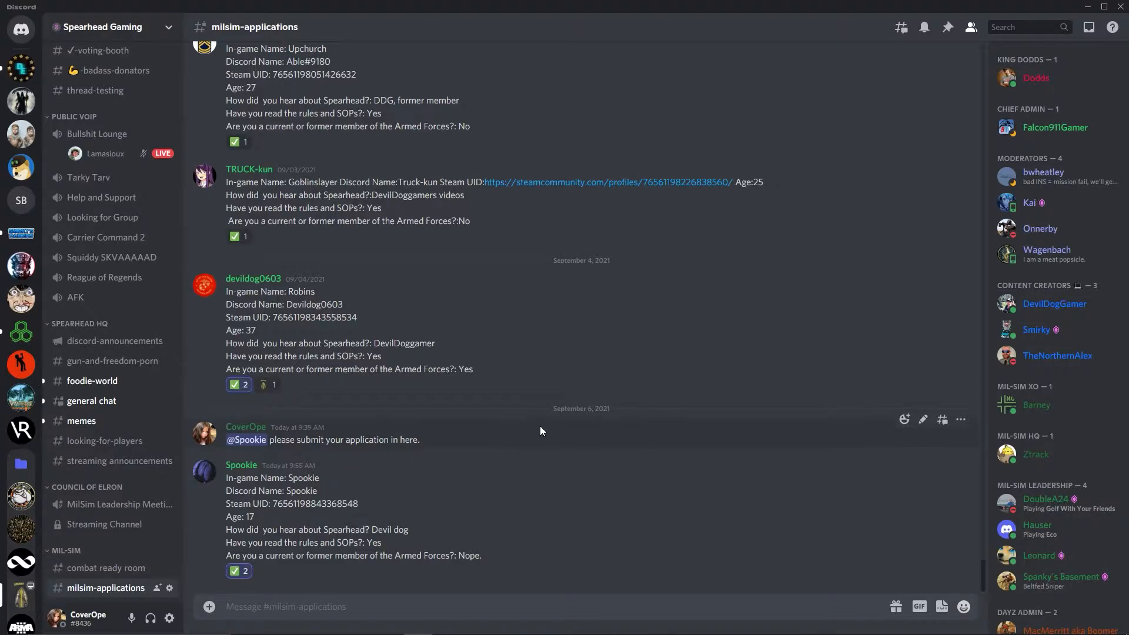
left_click(948, 27)
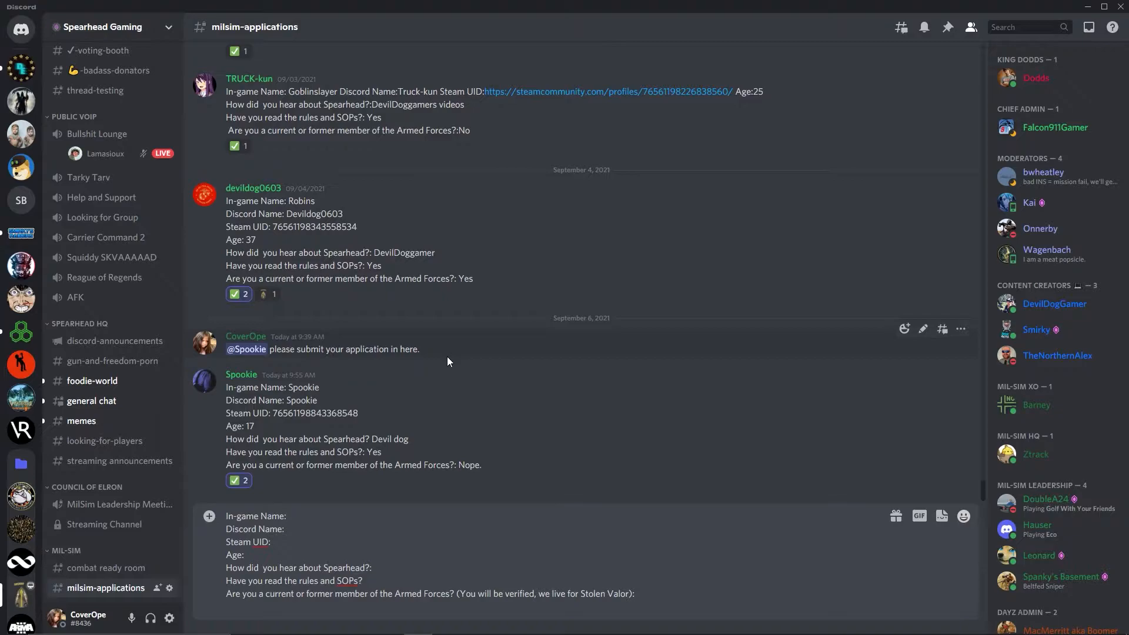
mouse_move(434, 357)
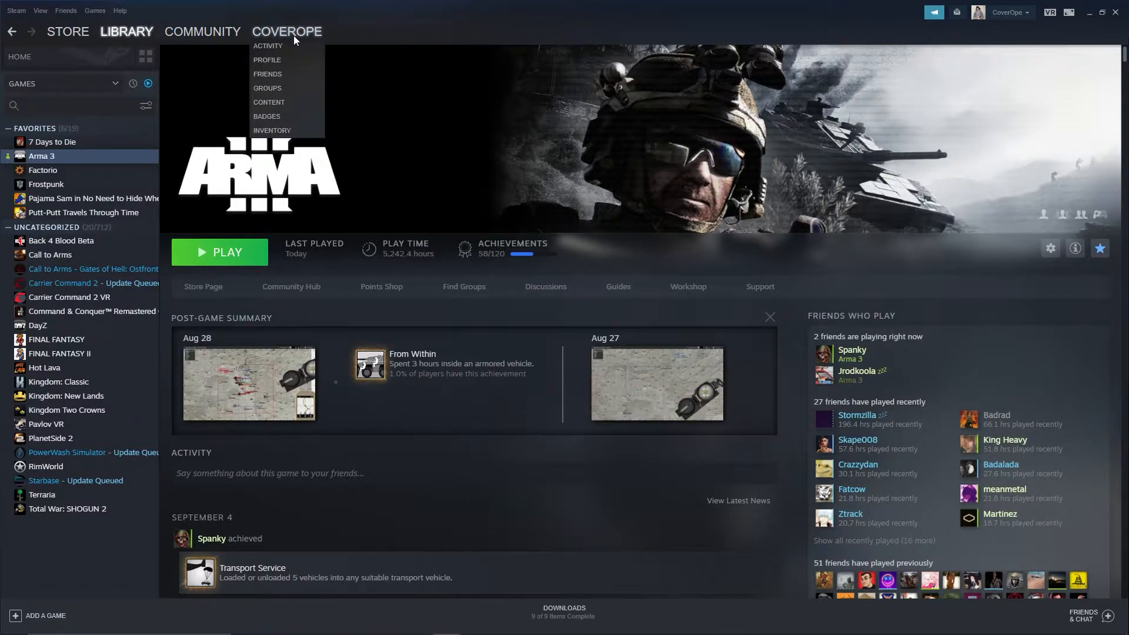
mouse_move(271, 60)
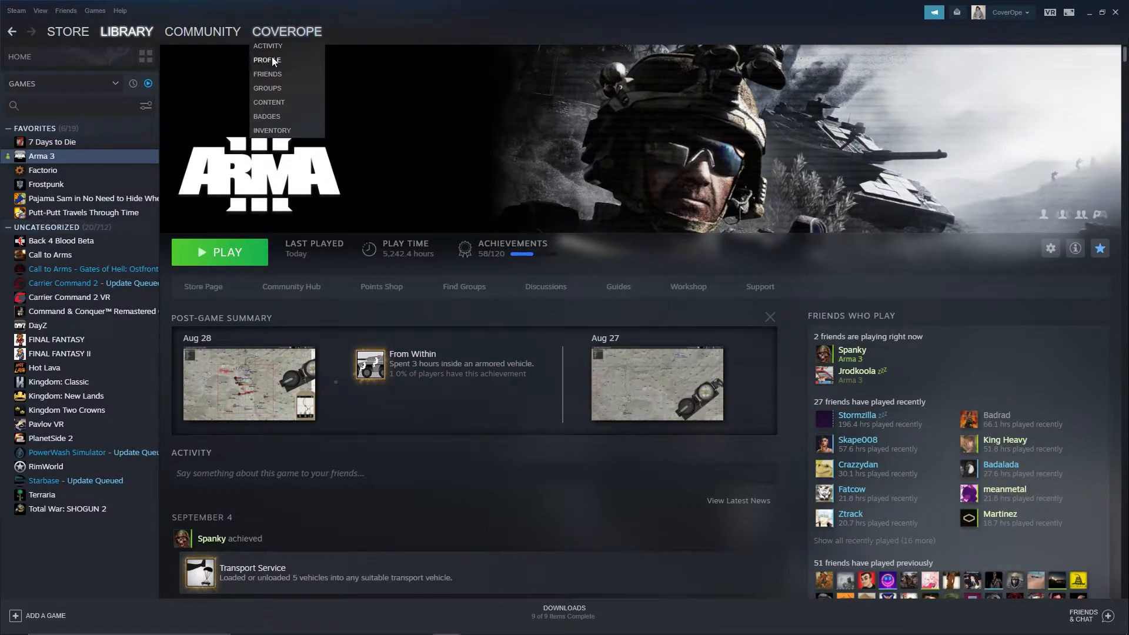
Step: Open your Steam profile and enable 'Display web address bars when available' in Interface settings, then return to Discord
left_click(267, 60)
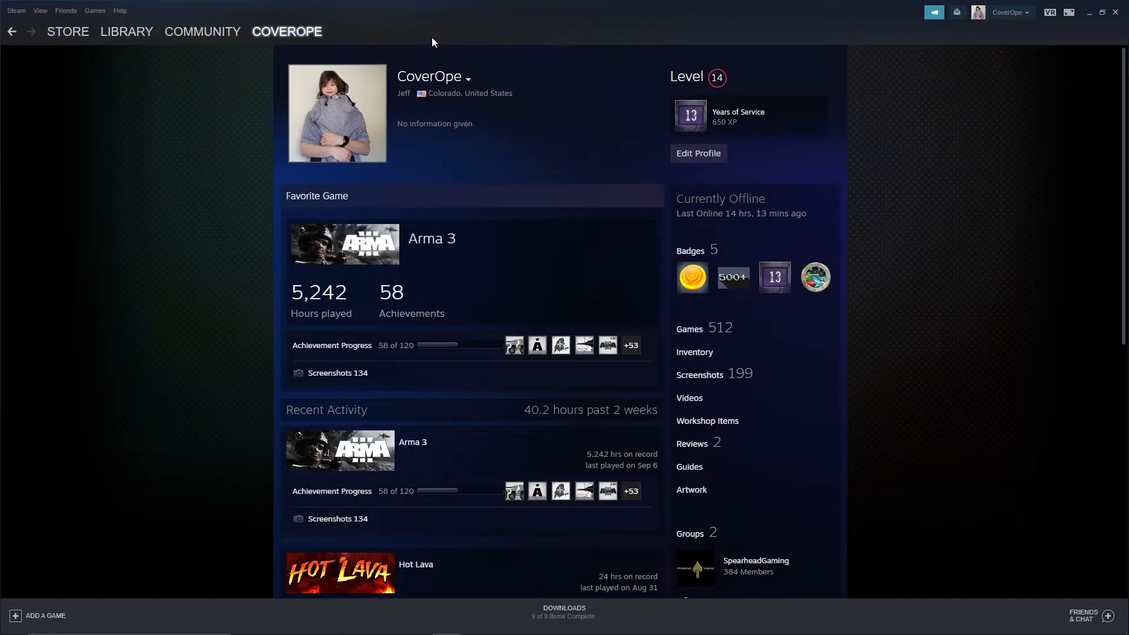
mouse_move(171, 65)
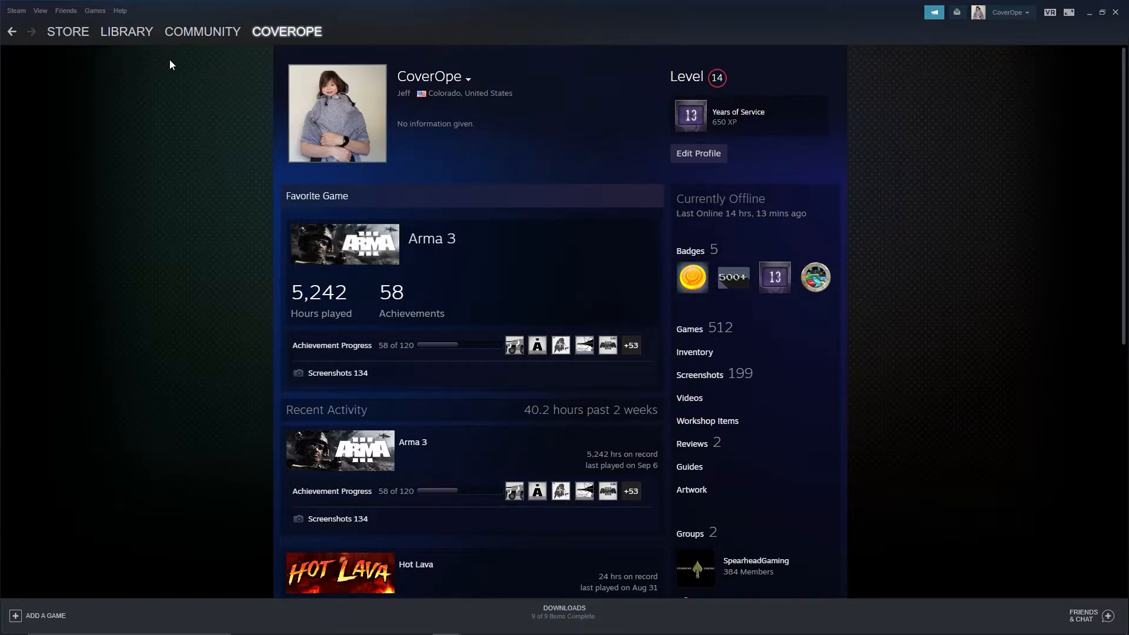
left_click(65, 10)
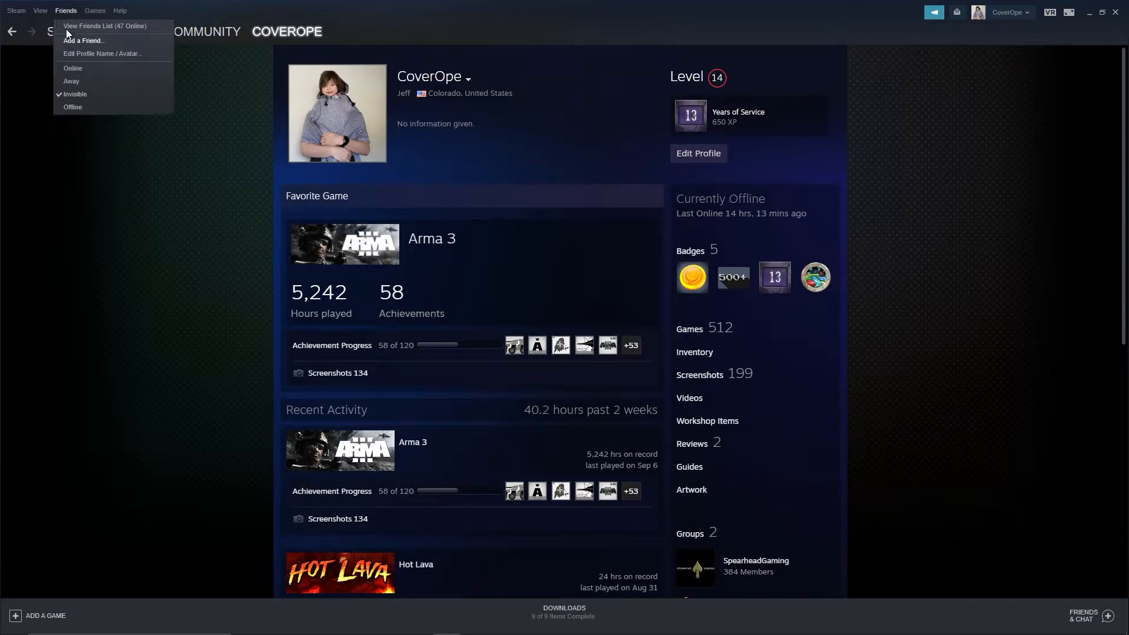
left_click(40, 11)
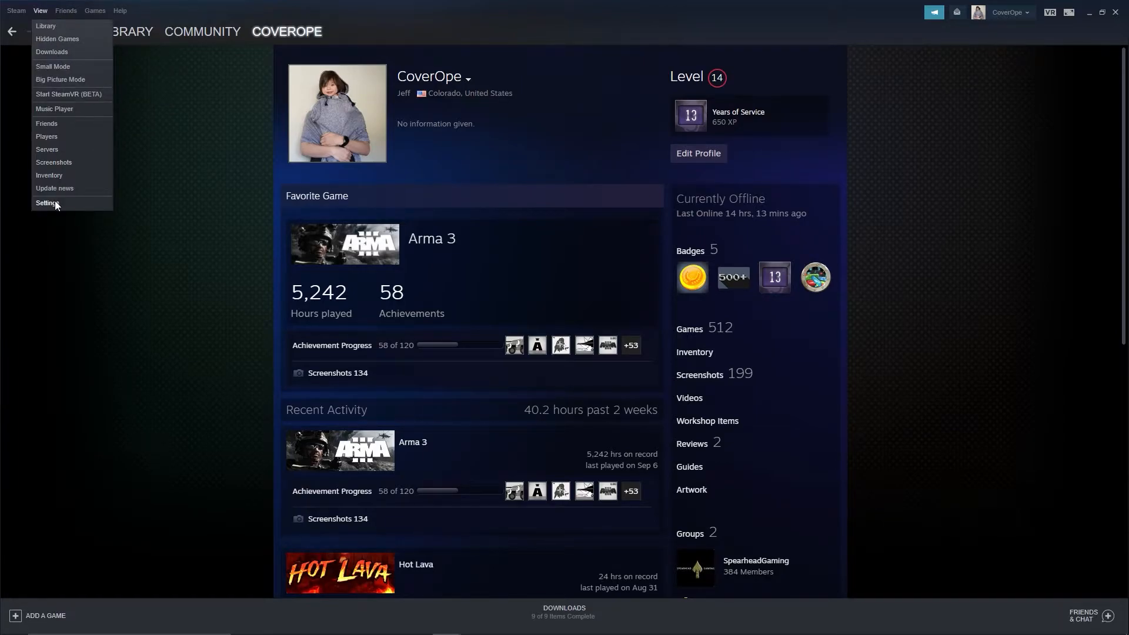
left_click(46, 202)
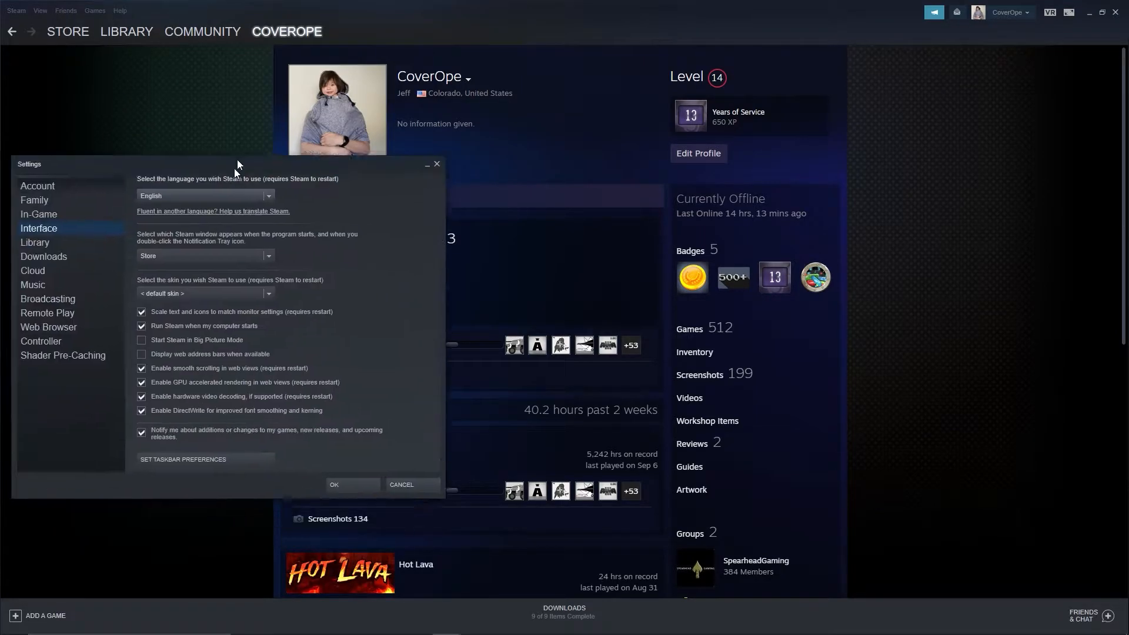
left_click_drag(238, 164, 237, 134)
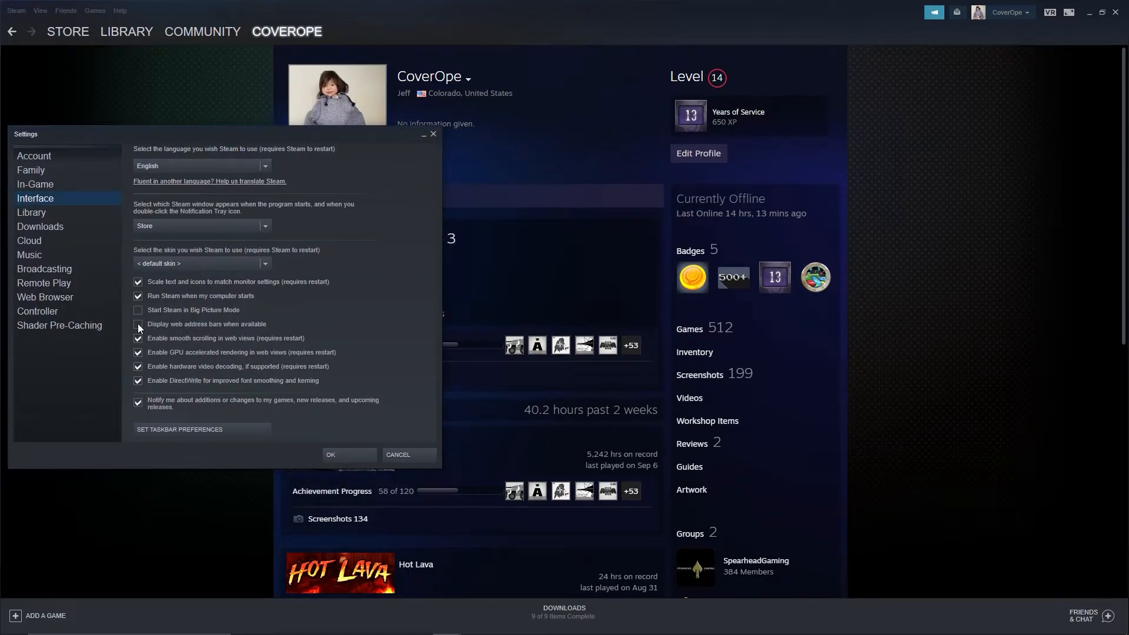
left_click(138, 324)
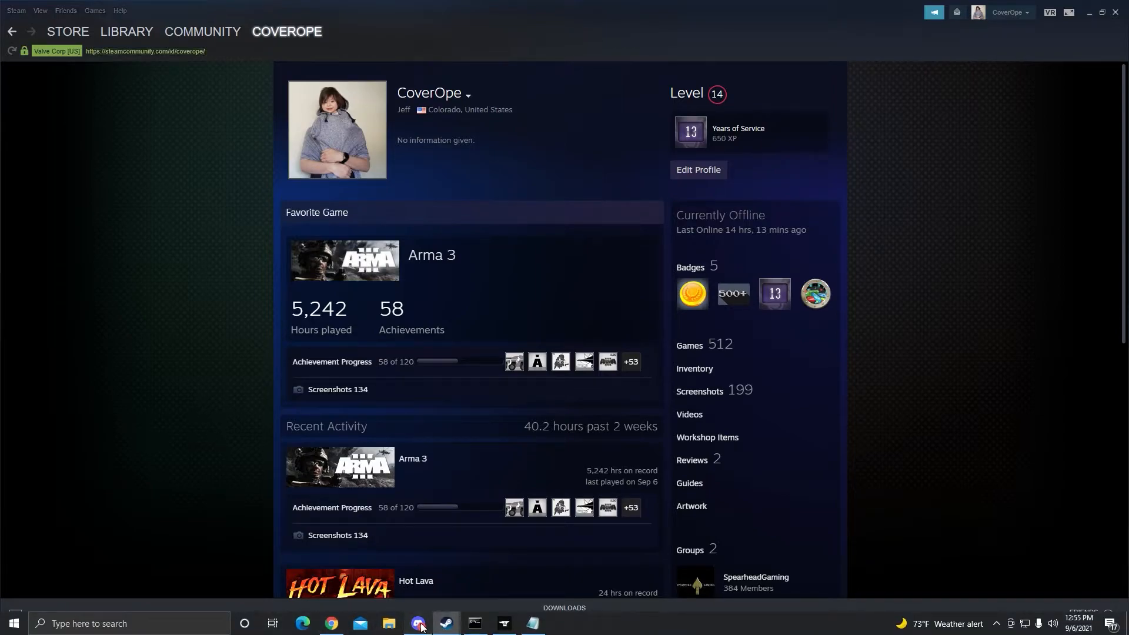
left_click(418, 623)
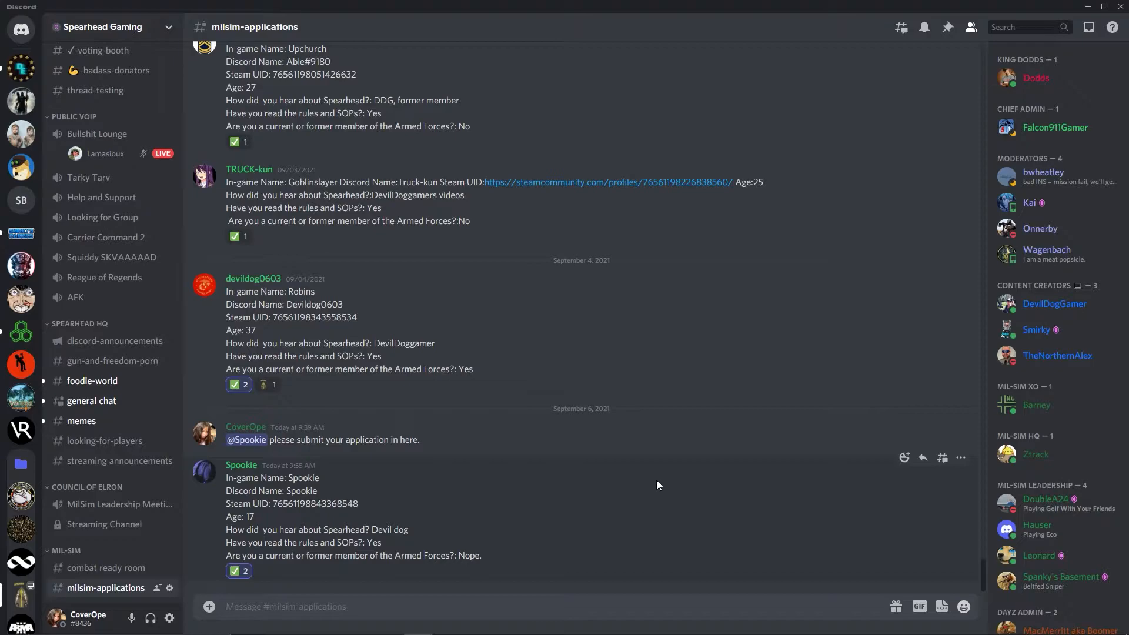
Step: Open the #milsim-server-info channel under MIL-SIM showing the modset preset files
scroll("down", 3)
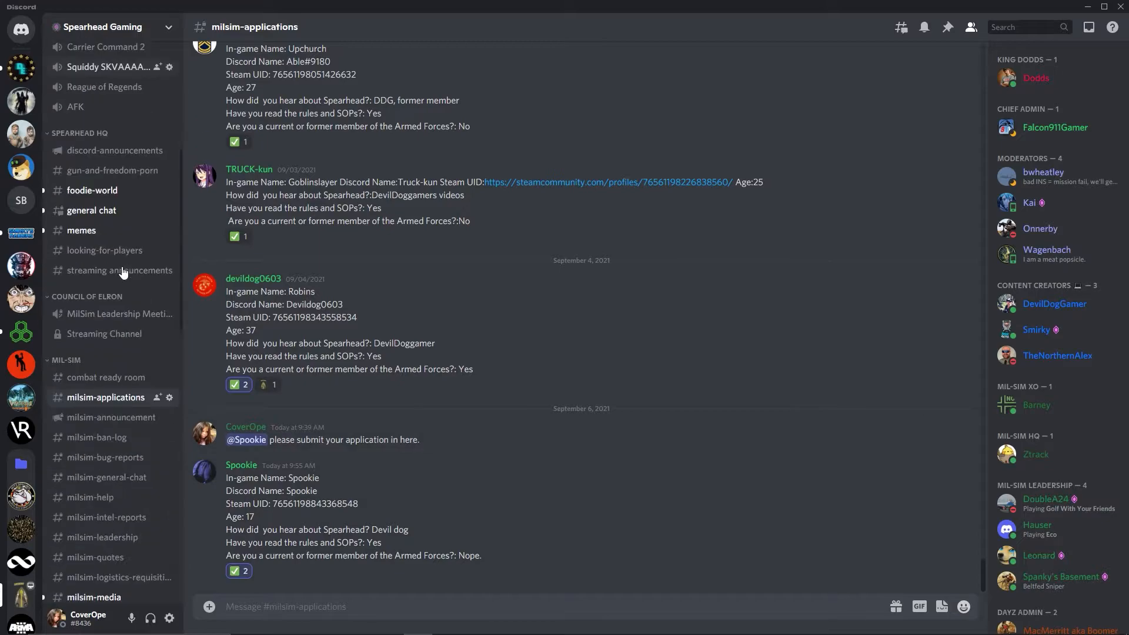
scroll("down", 3)
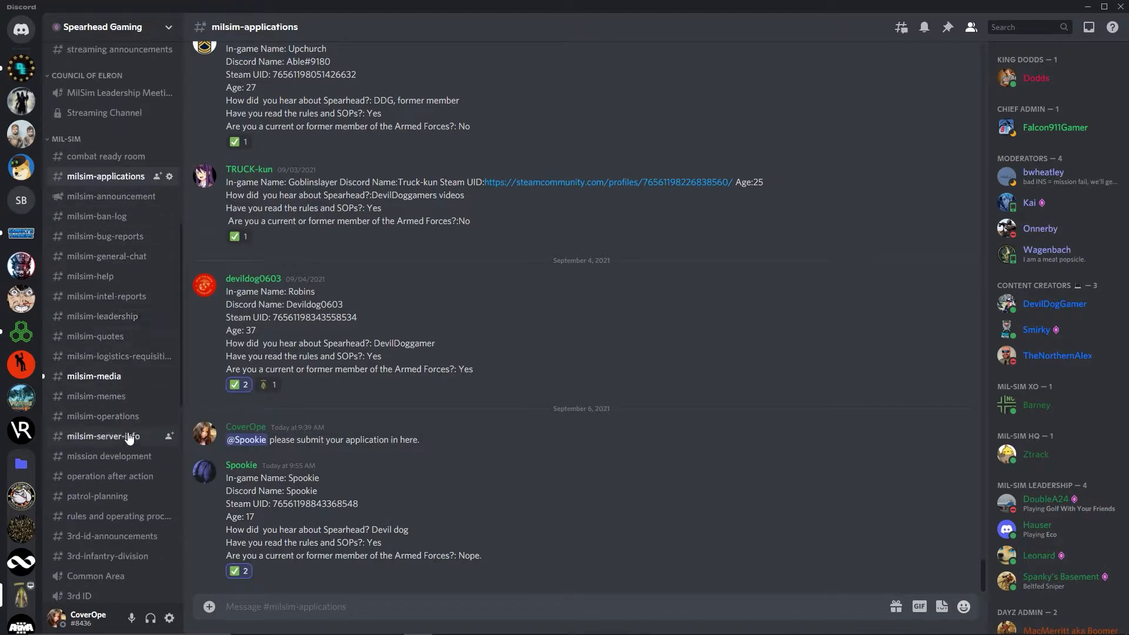
left_click(103, 435)
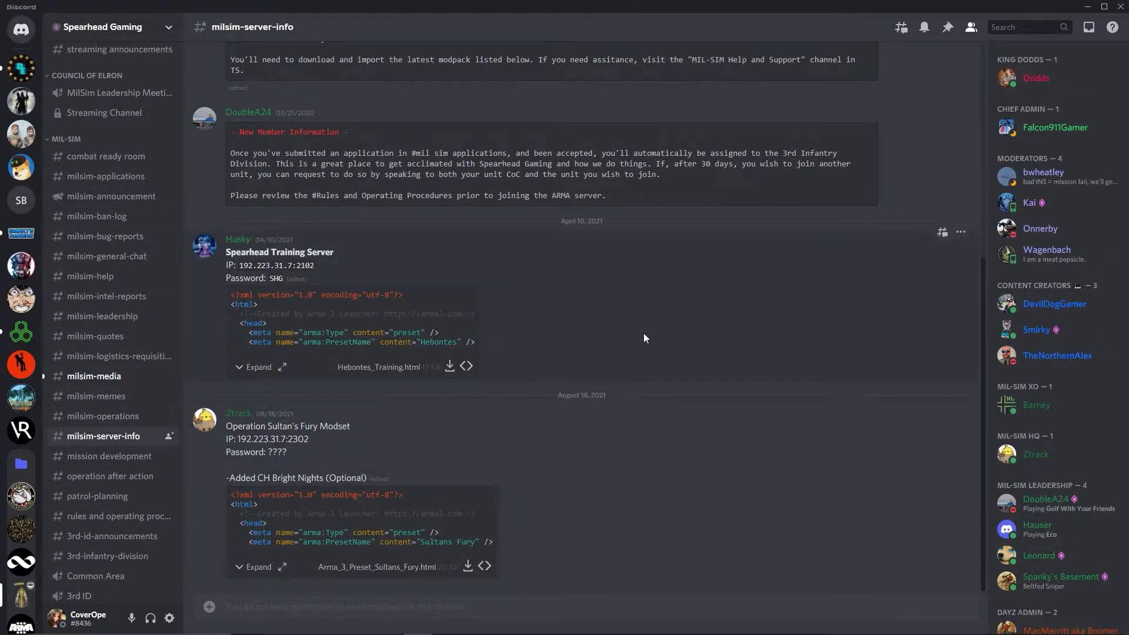
mouse_move(541, 493)
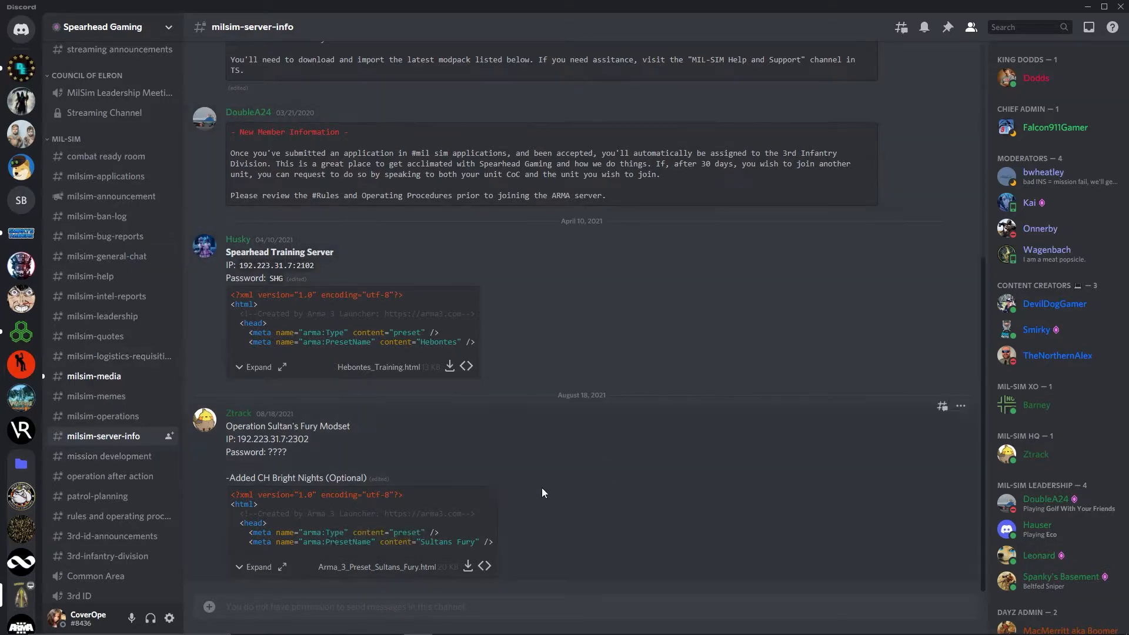
mouse_move(688, 440)
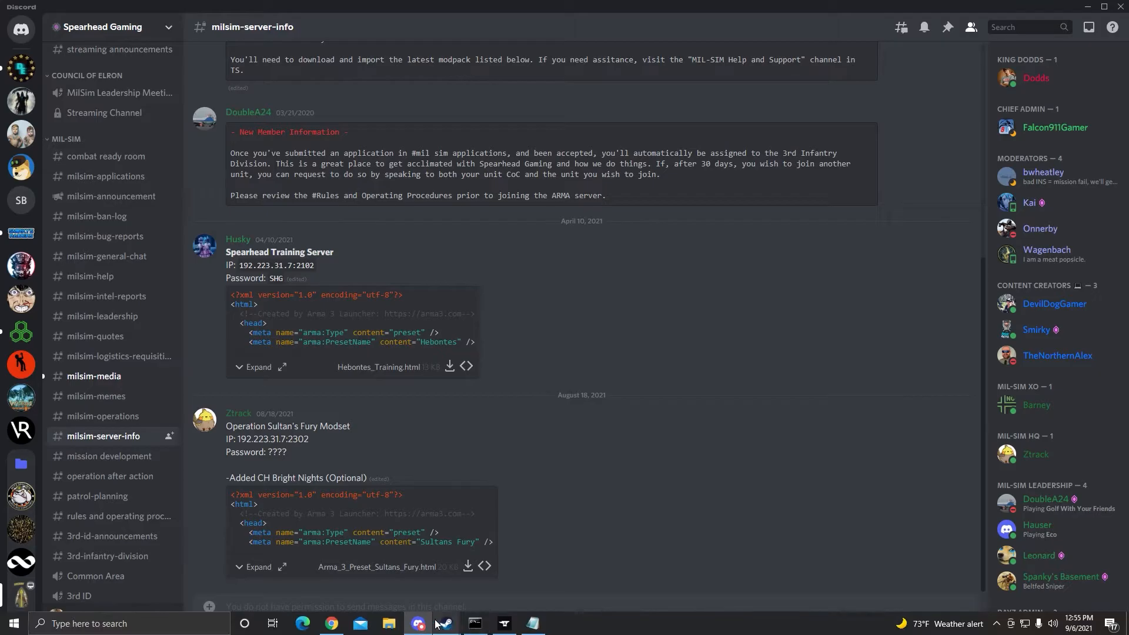
Step: Switch to the Arma 3 Launcher and start importing a preset from the saved presets list
left_click(443, 623)
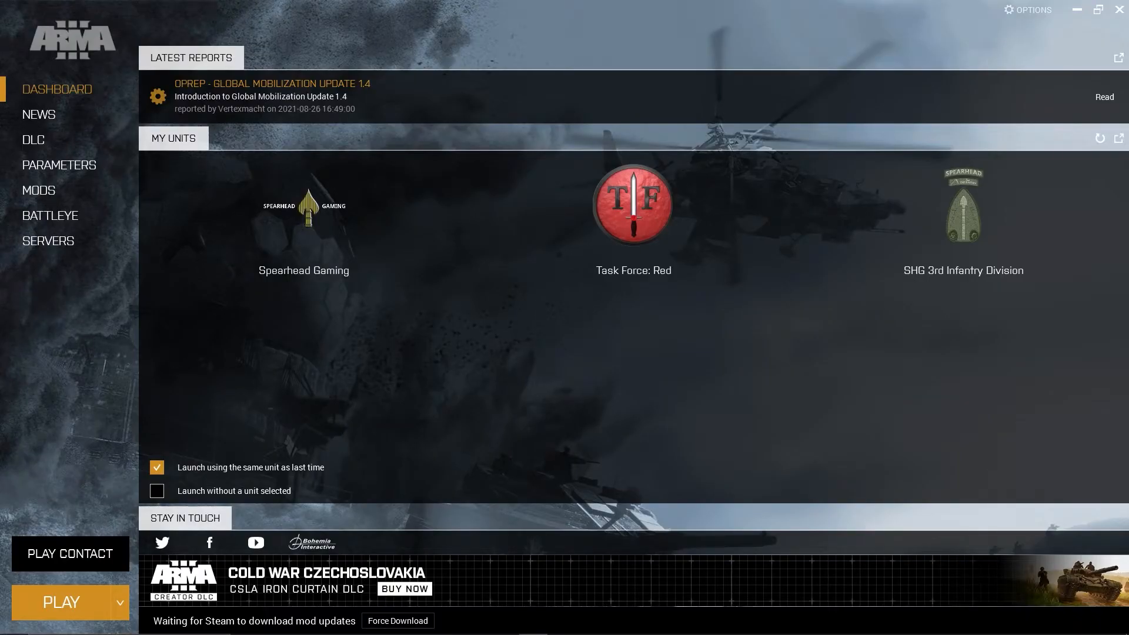
mouse_move(39, 190)
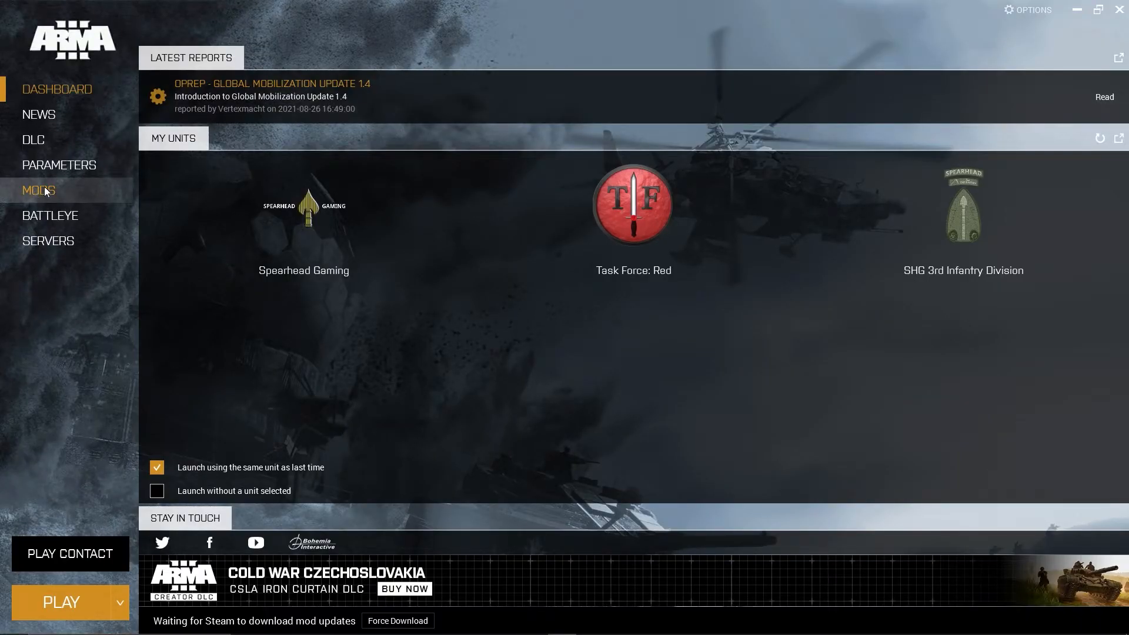
left_click(38, 191)
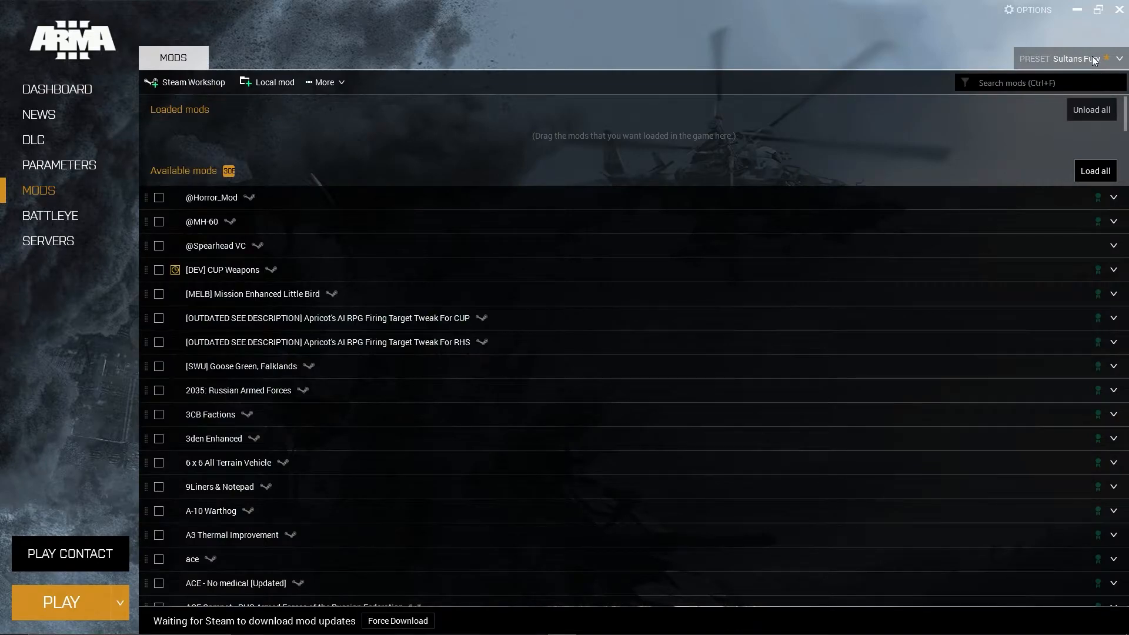
left_click(1118, 59)
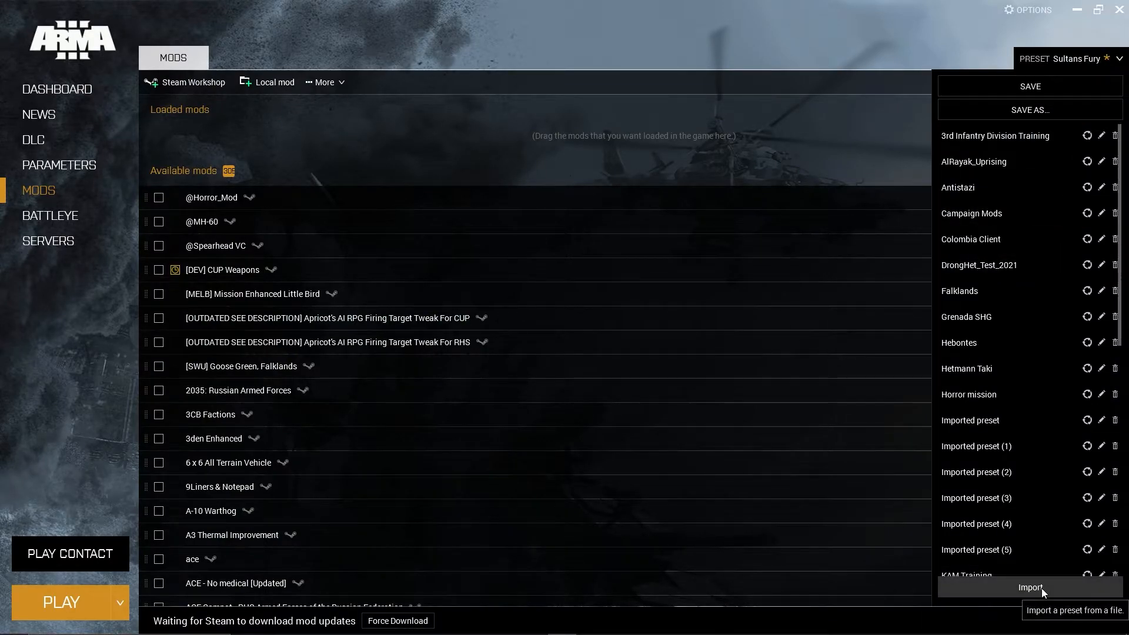
left_click(1029, 587)
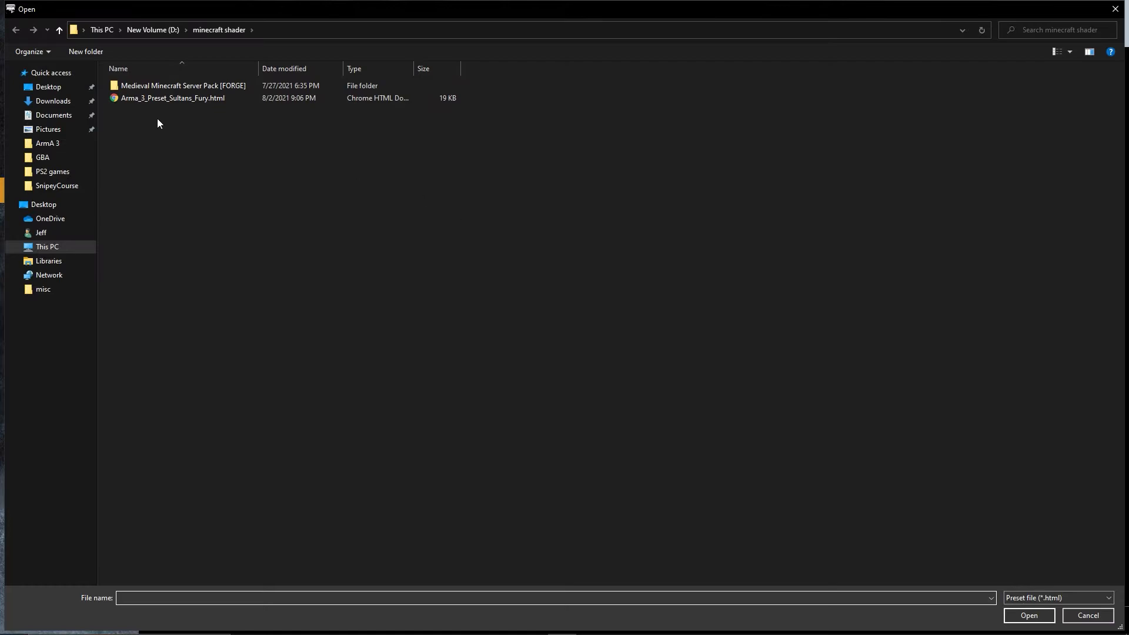
Step: Import Arma_3_Preset_Sultans_Fury.html from the Desktop, overwriting the existing Sultans Fury preset
left_click(49, 86)
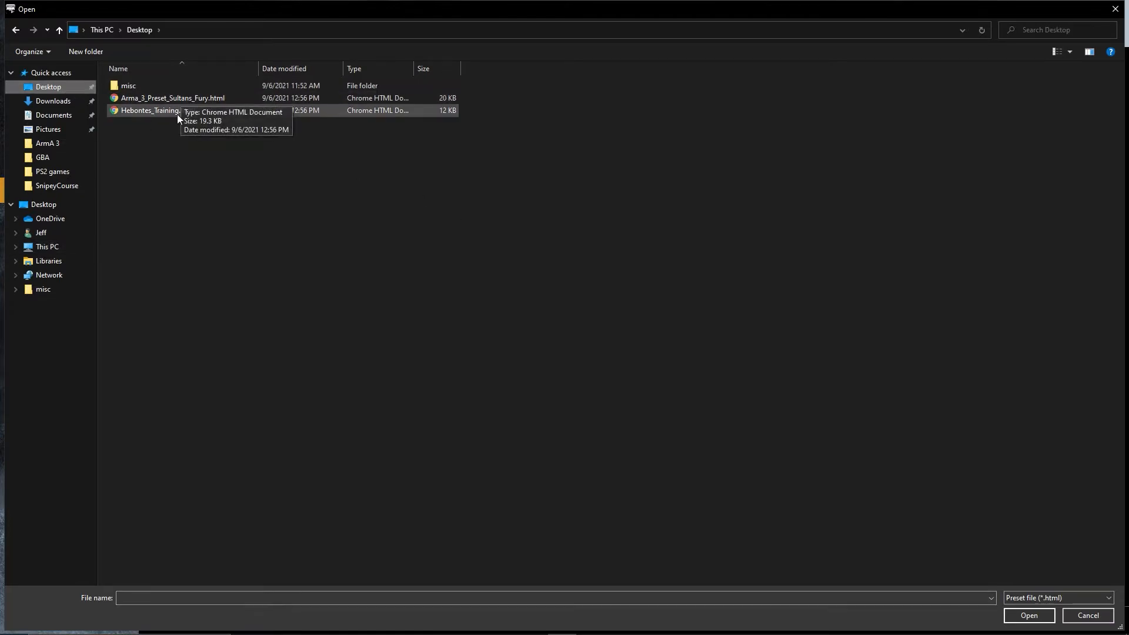
left_click(173, 97)
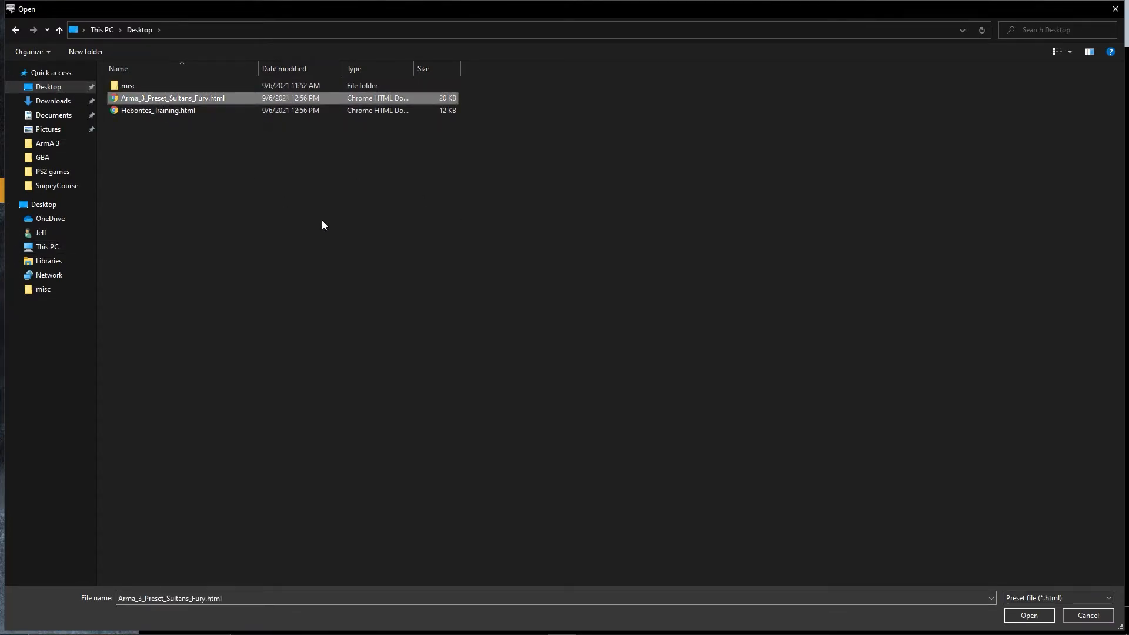
left_click(1027, 615)
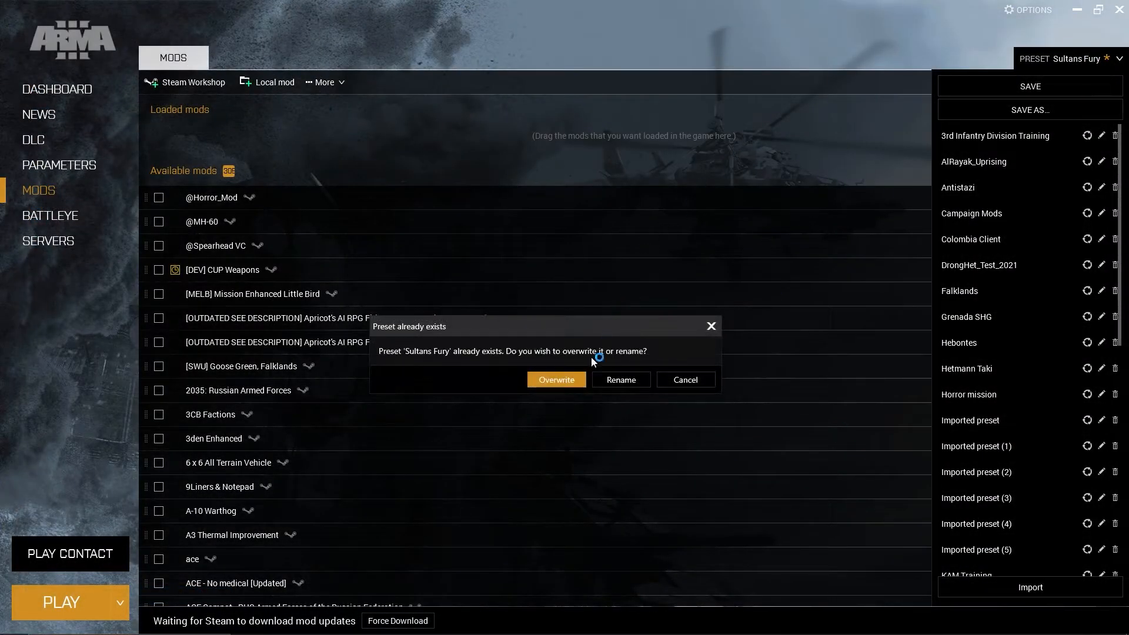
left_click(555, 379)
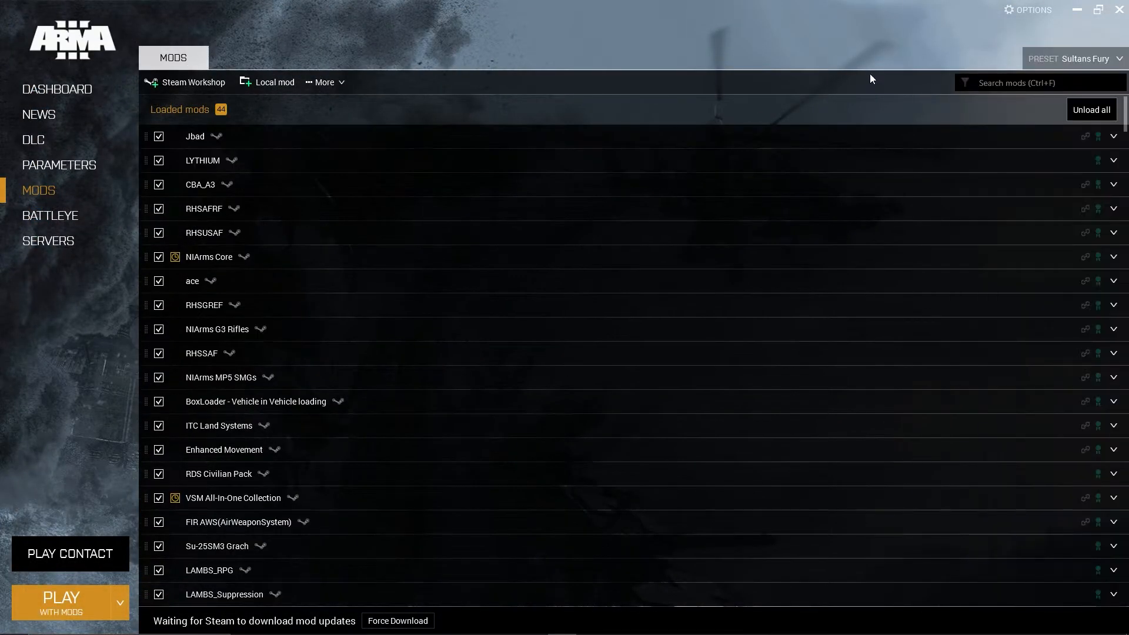
mouse_move(338, 531)
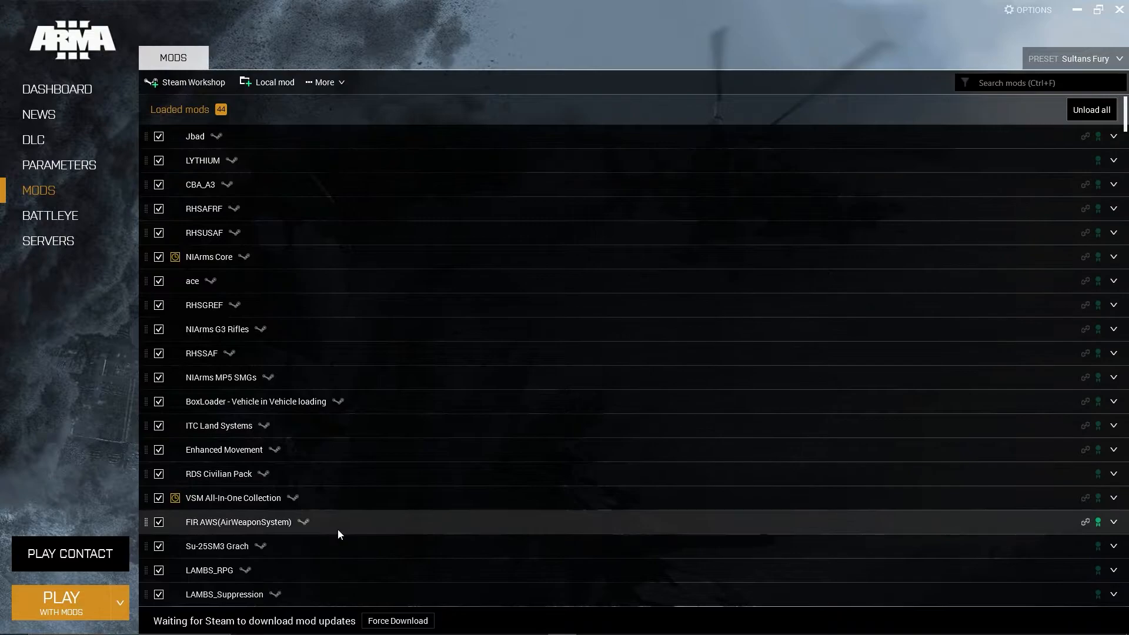
mouse_move(81, 316)
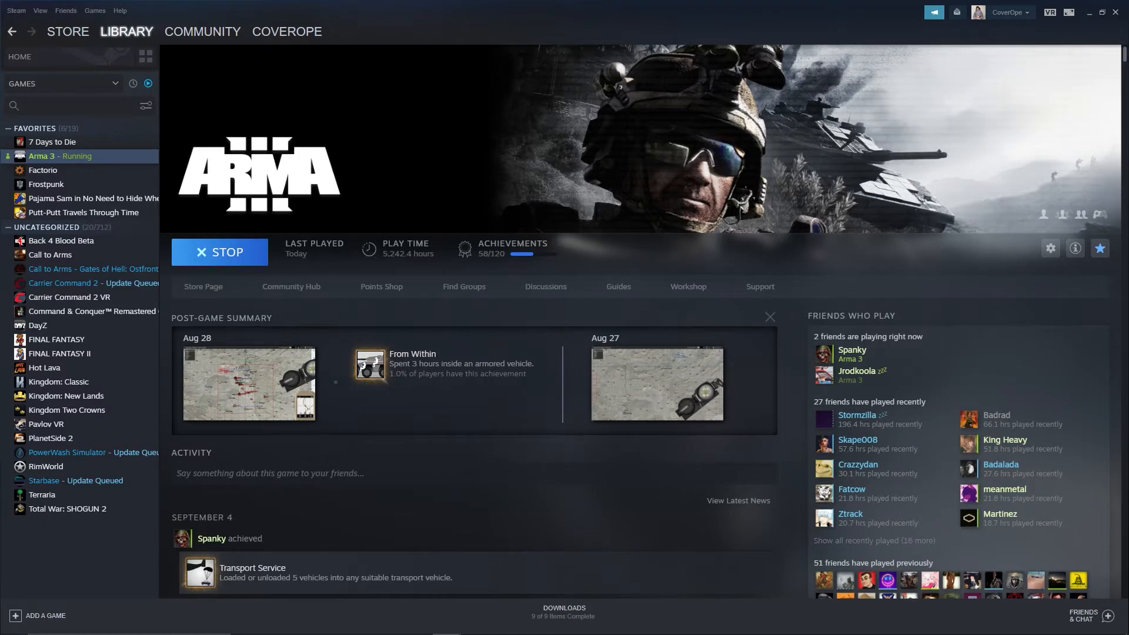
Step: Browse Arma 3's local files from its library Properties to open the install folder
right_click(60, 156)
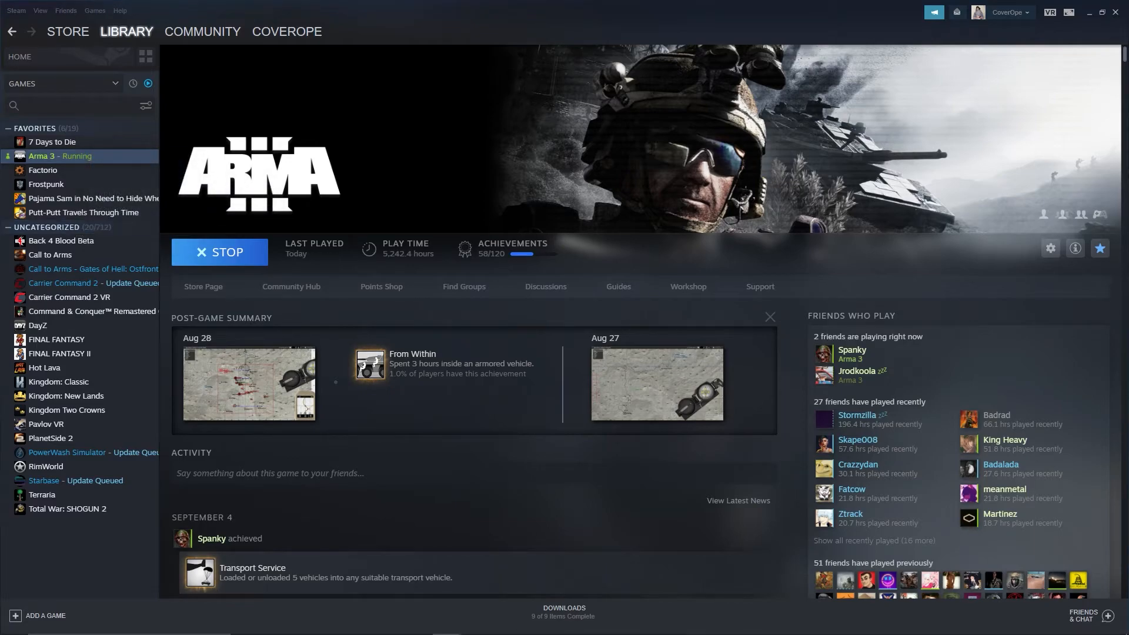
left_click(1048, 248)
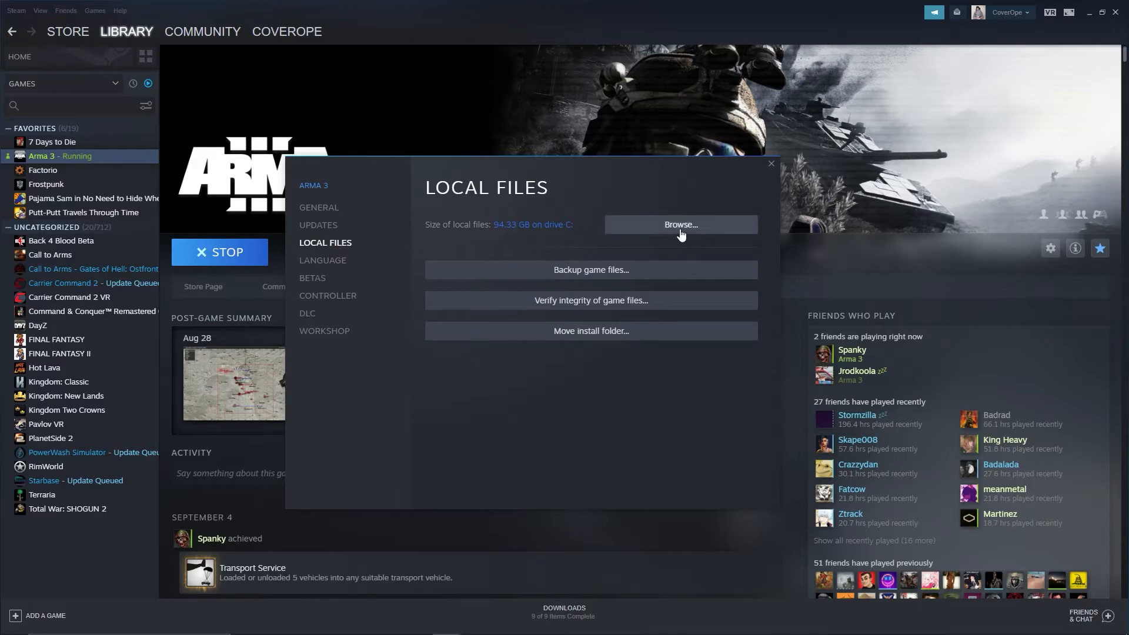
left_click(678, 223)
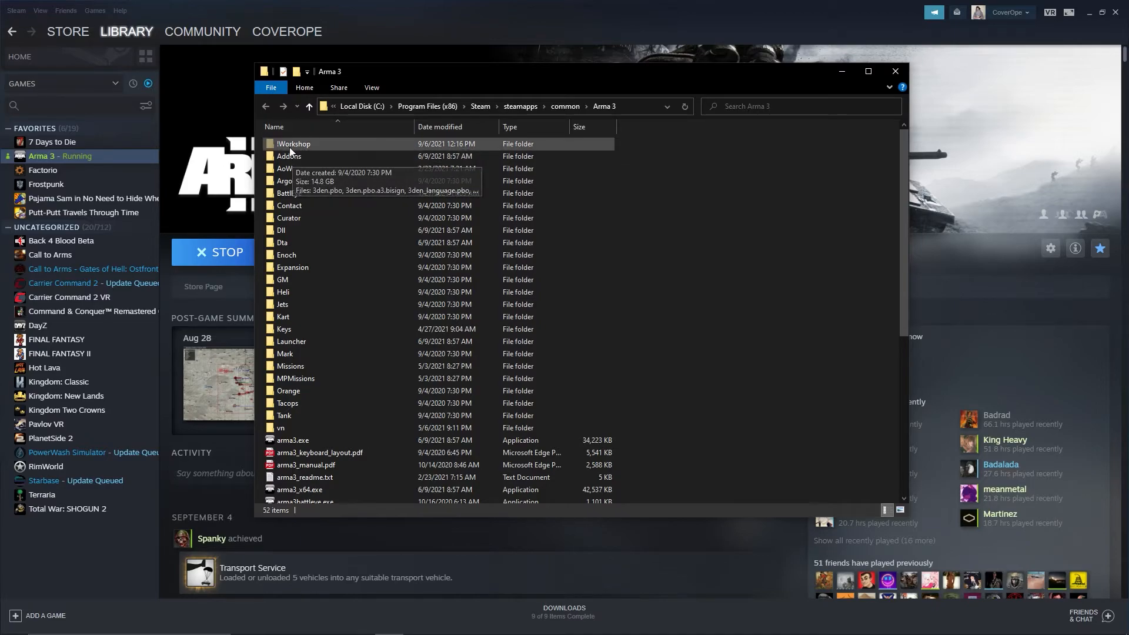
mouse_move(292, 151)
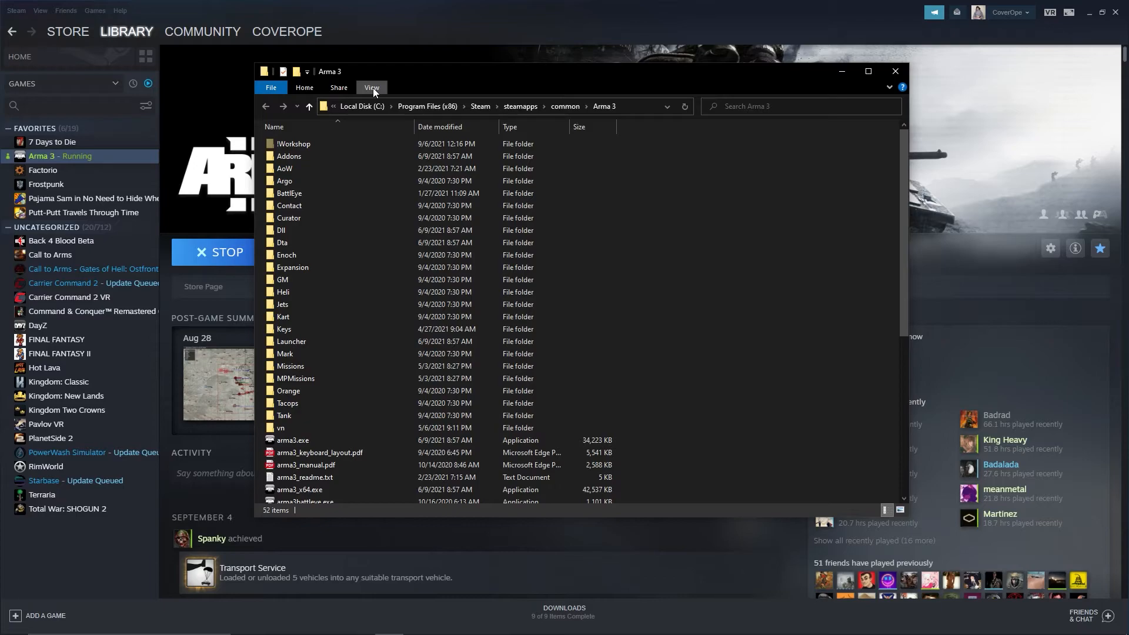
Step: Show hidden items and open the !Workshop folder, scrolling to the Task Force Arrowhead Radio mod
left_click(371, 87)
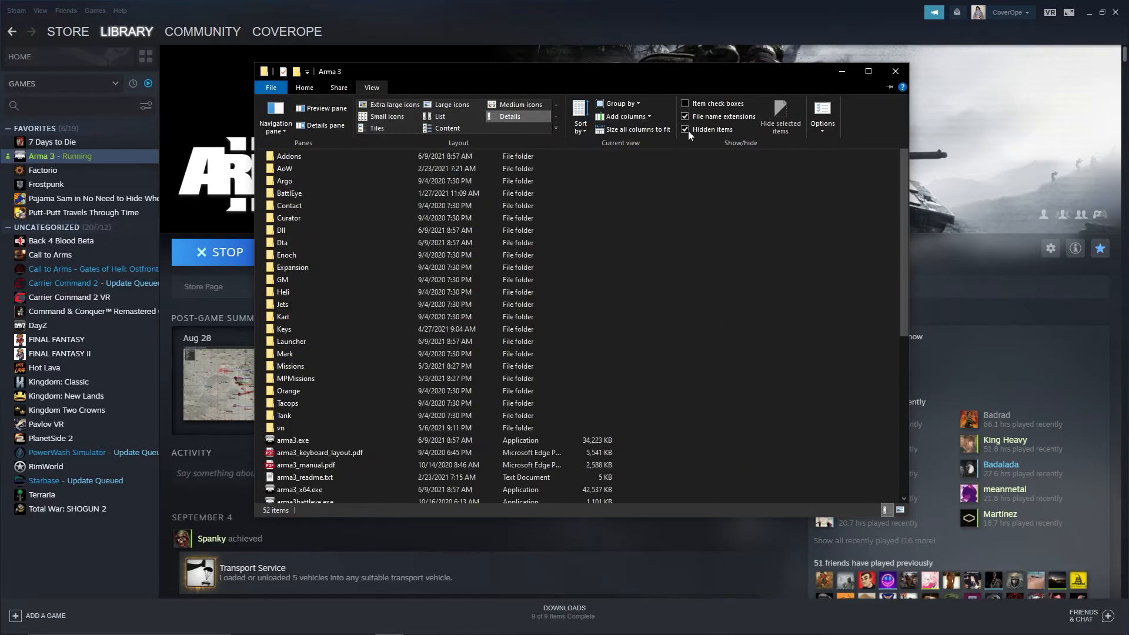
mouse_move(685, 130)
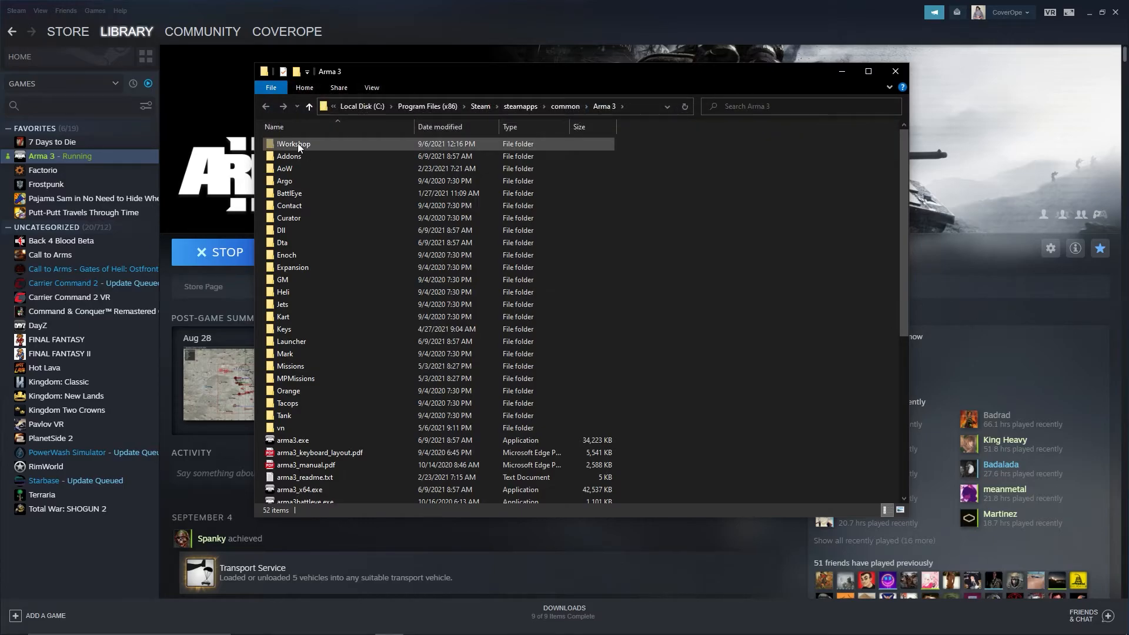
double_click(294, 143)
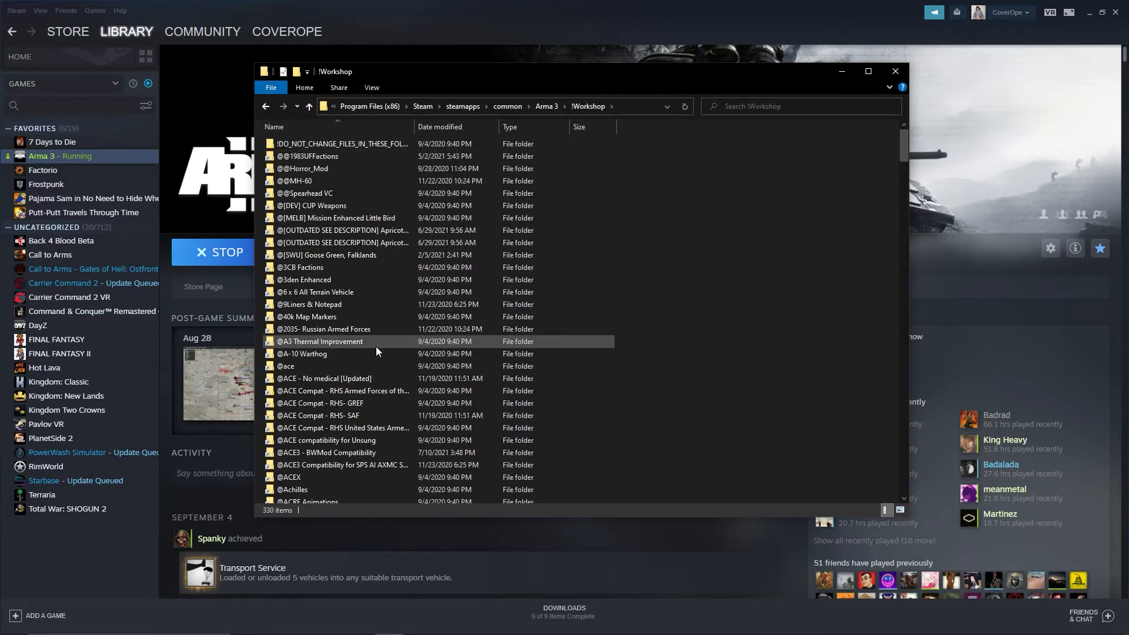
scroll("down", 3)
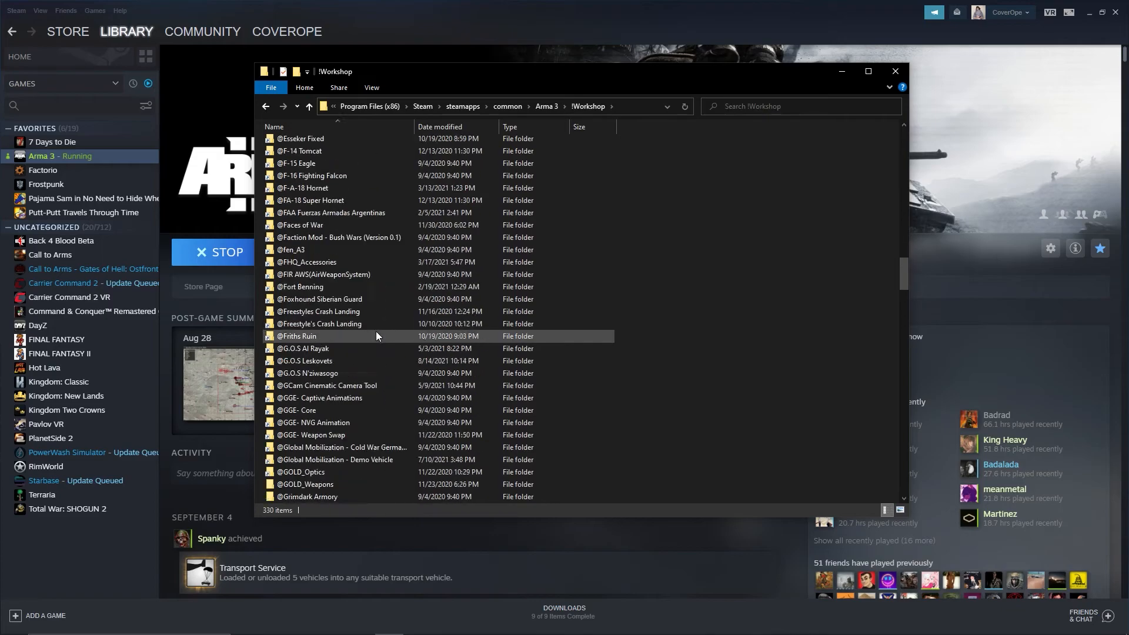
scroll("down", 3)
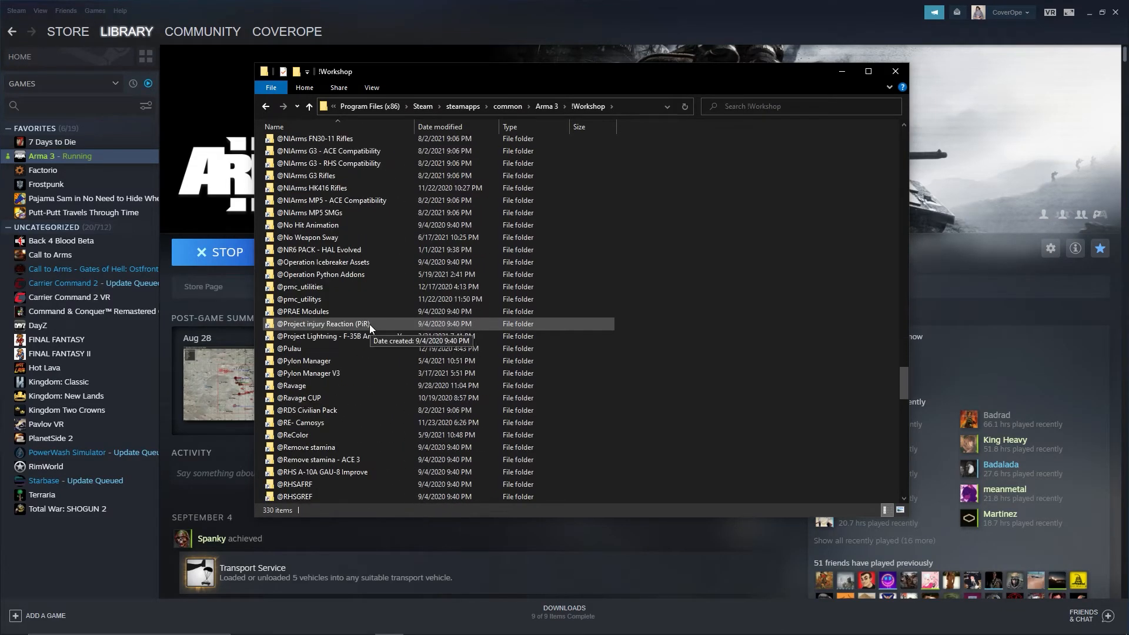
scroll("down", 3)
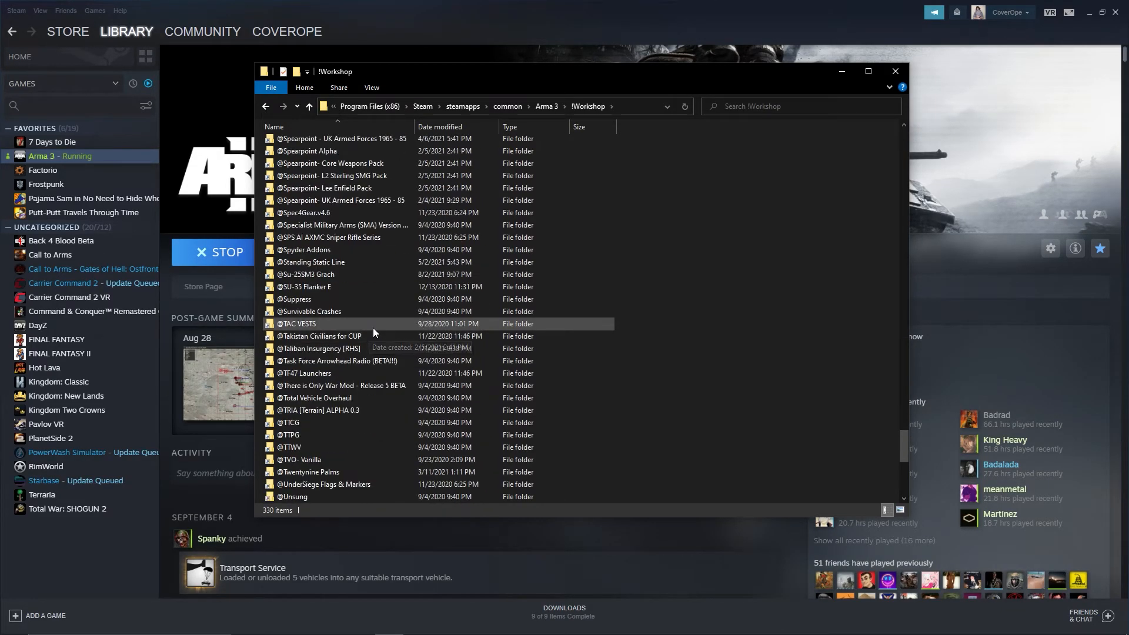
double_click(338, 360)
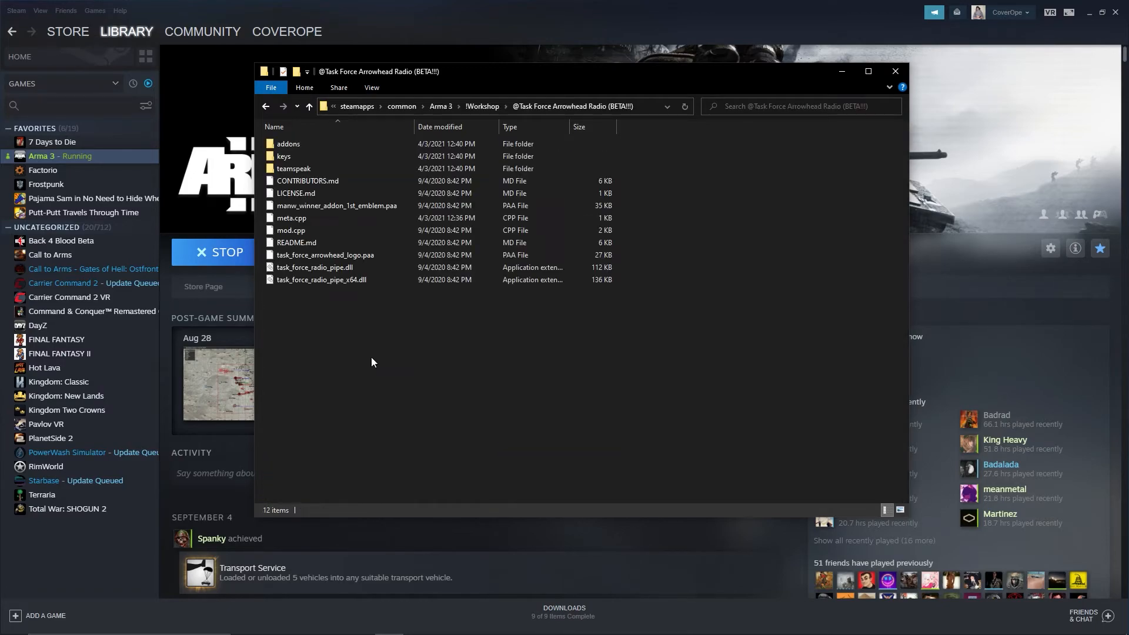
mouse_move(294, 168)
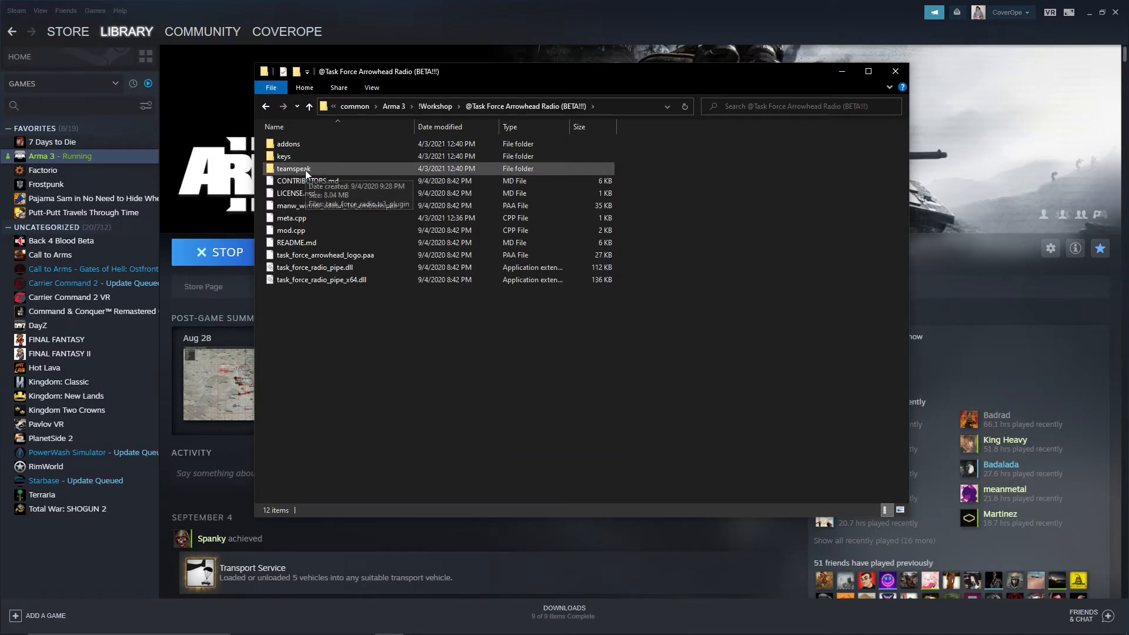
double_click(293, 169)
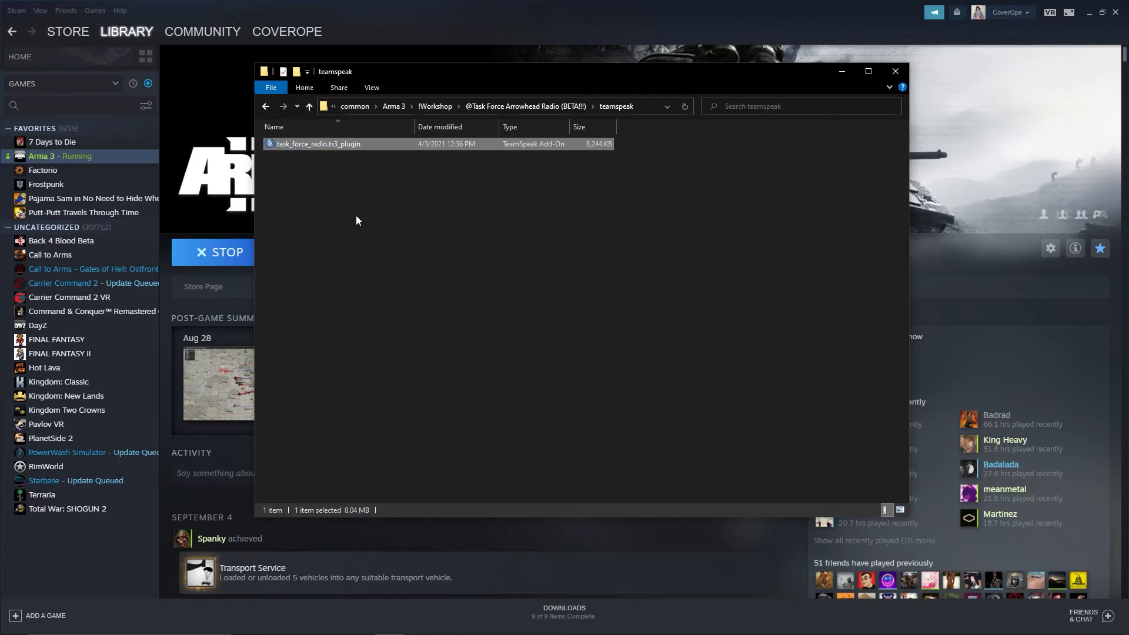
mouse_move(381, 185)
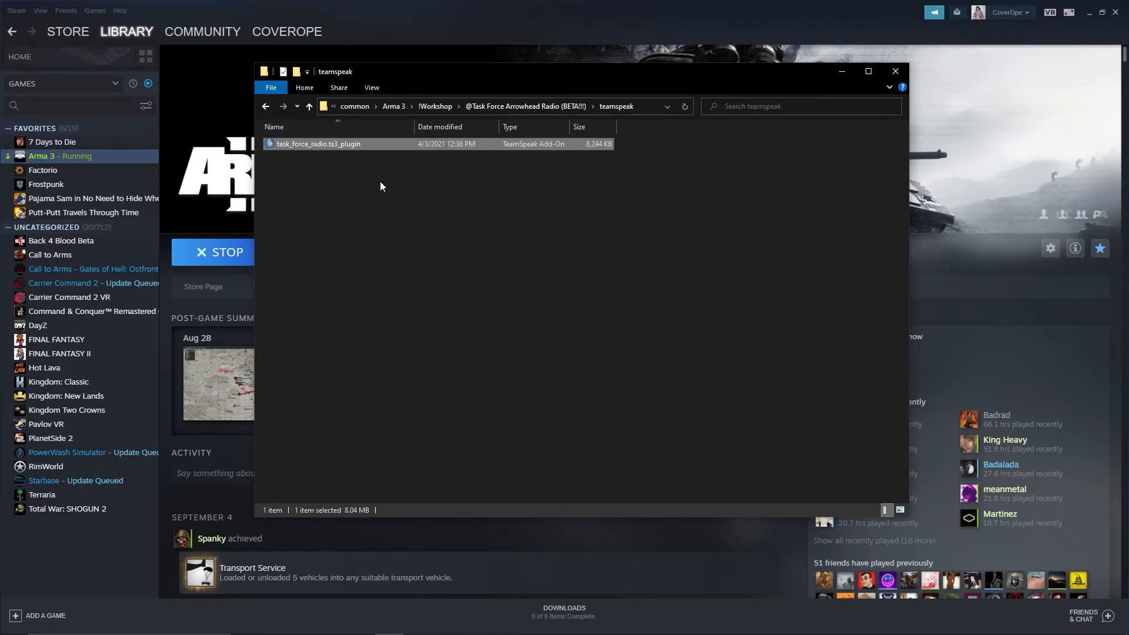